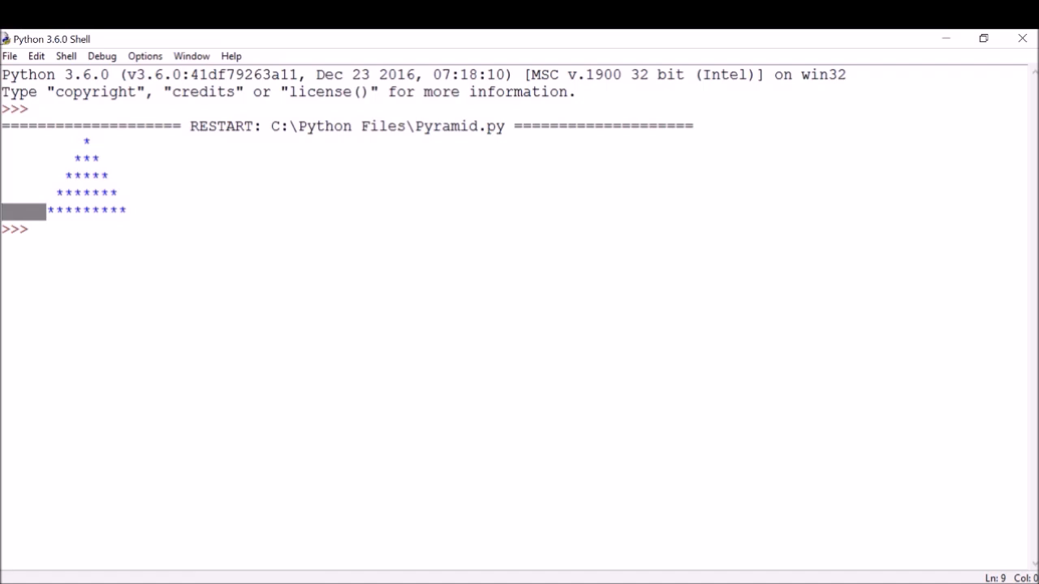
Create a new blank script window from the shell's File menu
left_click(13, 55)
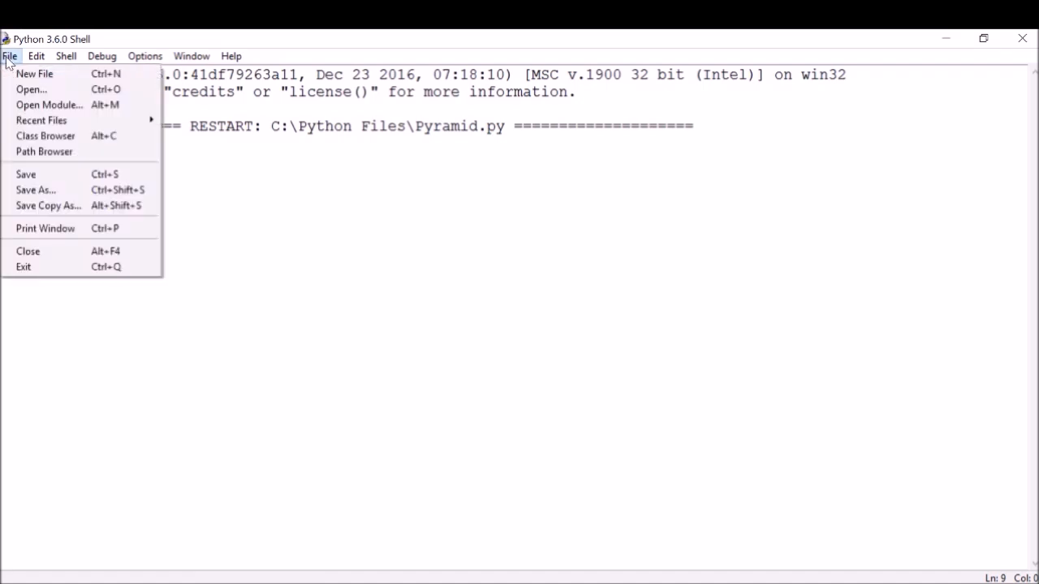
mouse_move(16, 65)
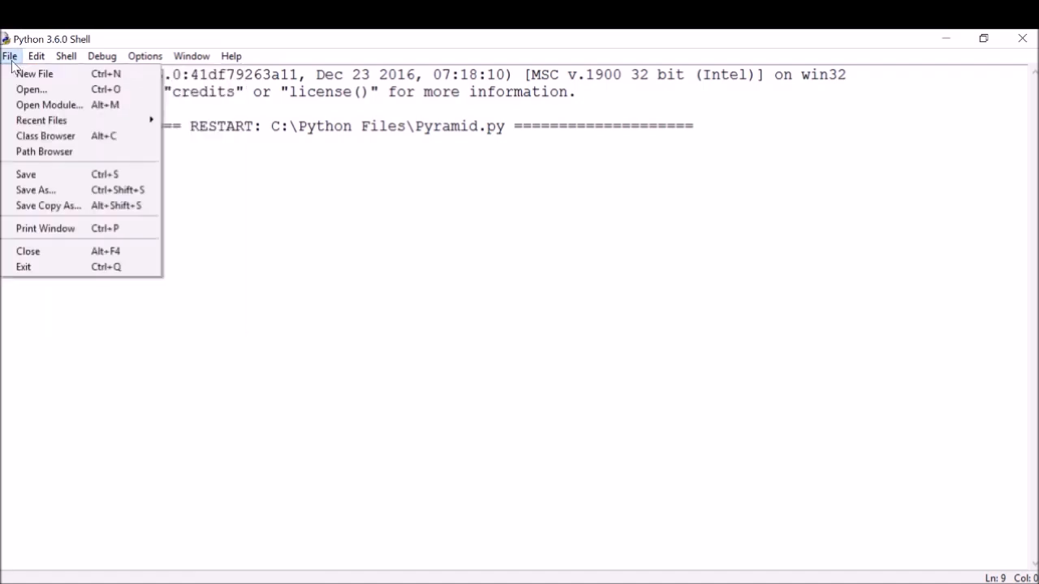
mouse_move(41, 73)
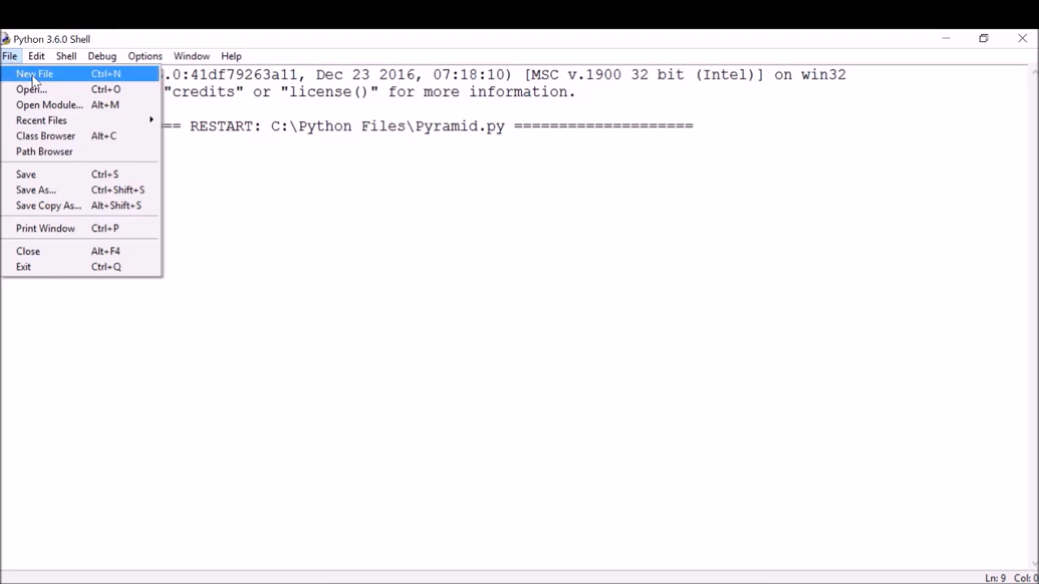
left_click(39, 73)
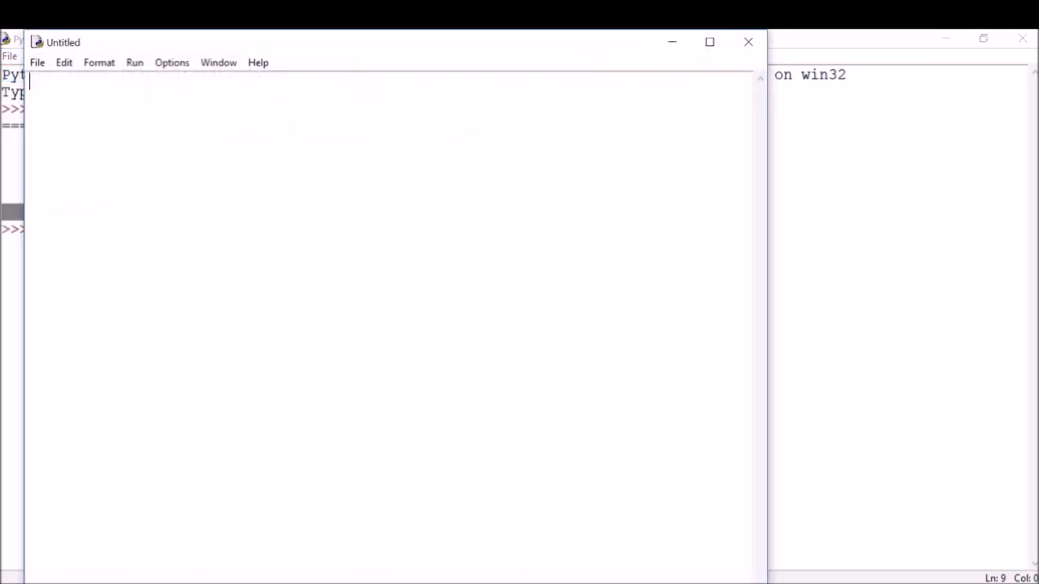
Maximize the editor and write 'j=9 #Variable used for printing spaces' as the first line
left_click(710, 42)
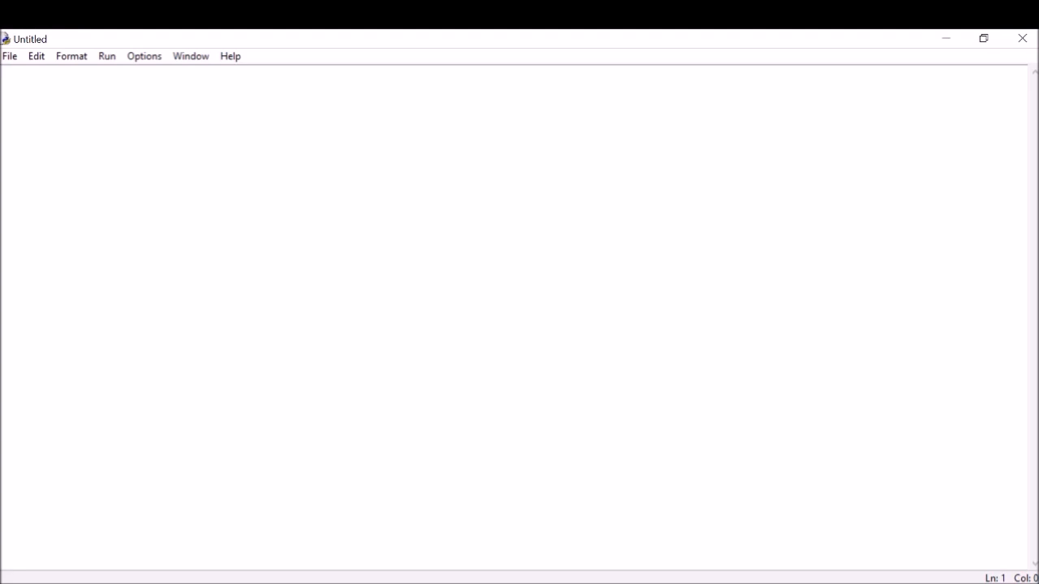
type("j")
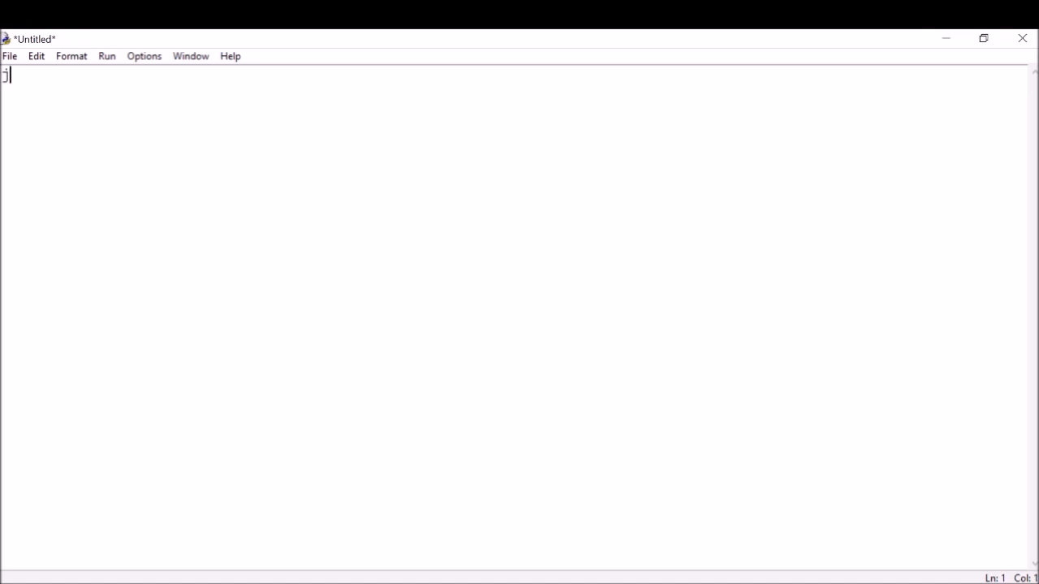
type("=9")
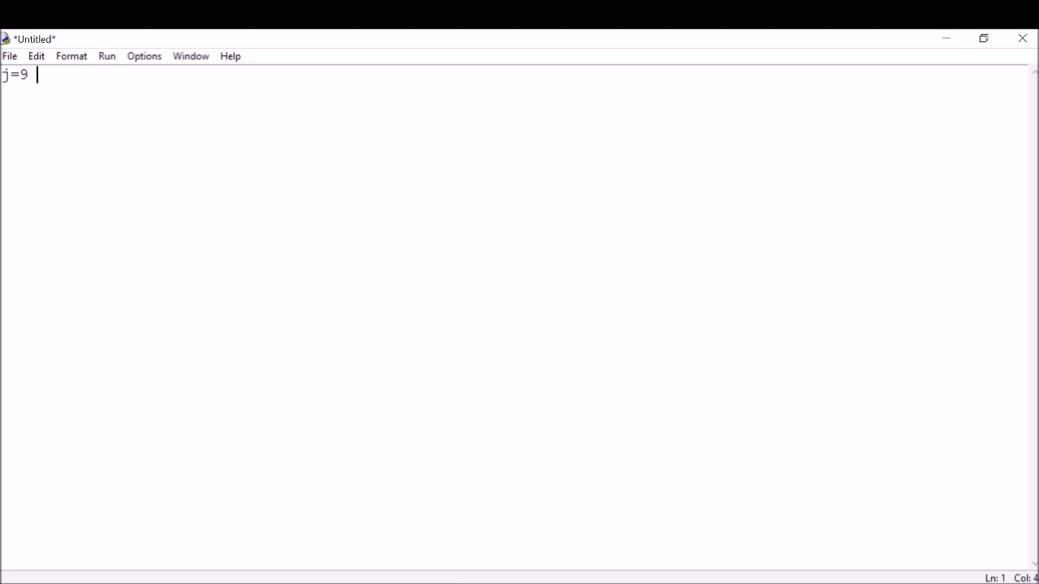
type("#")
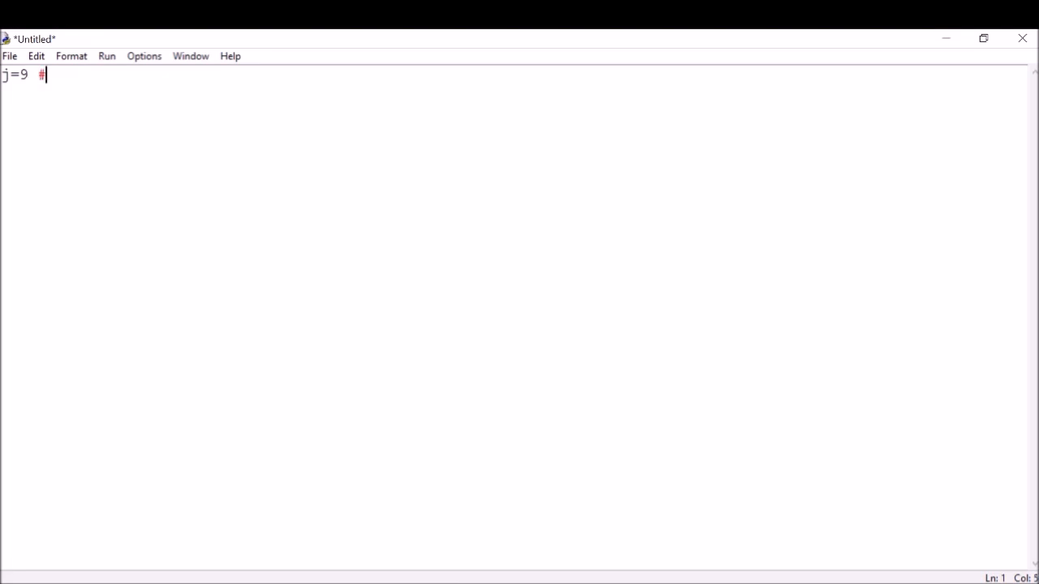
type("Vari")
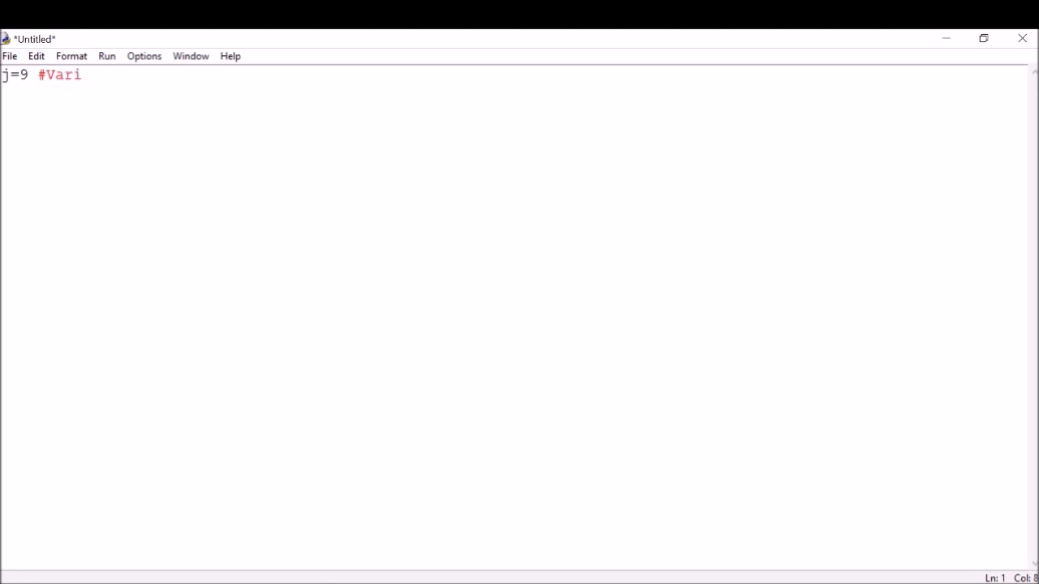
type("able used f")
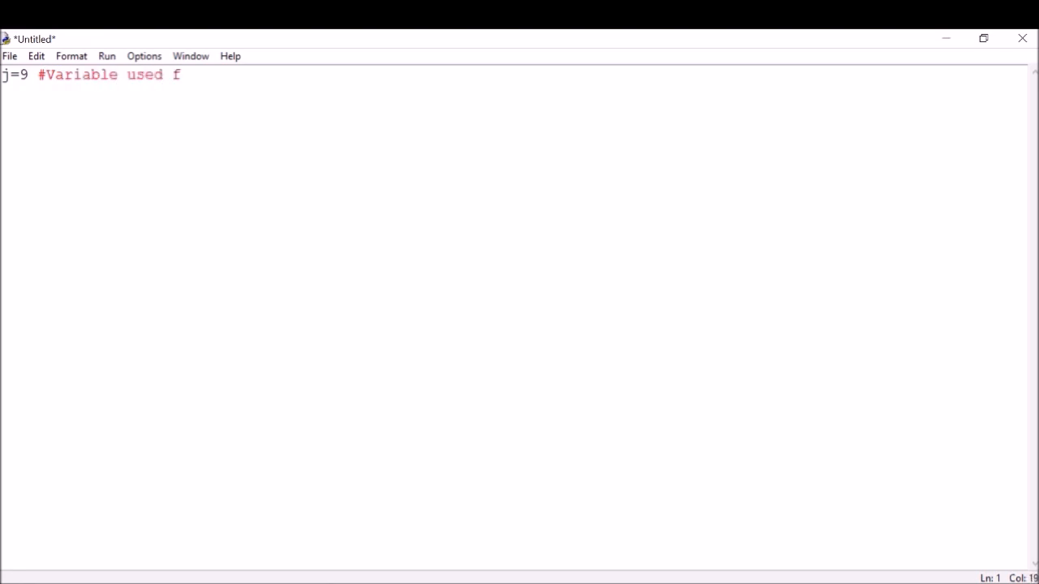
type("or print")
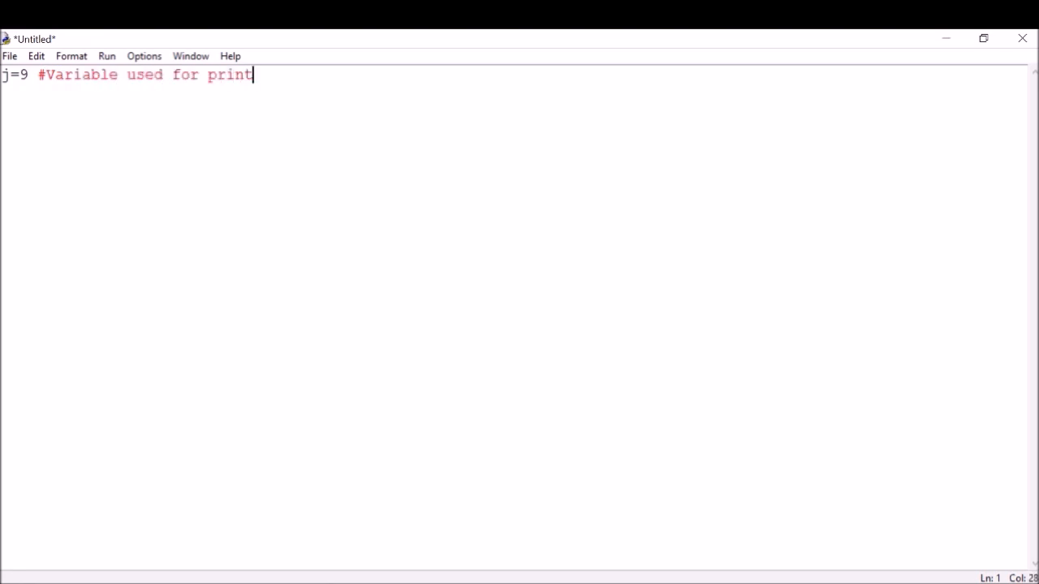
type("ing spaces")
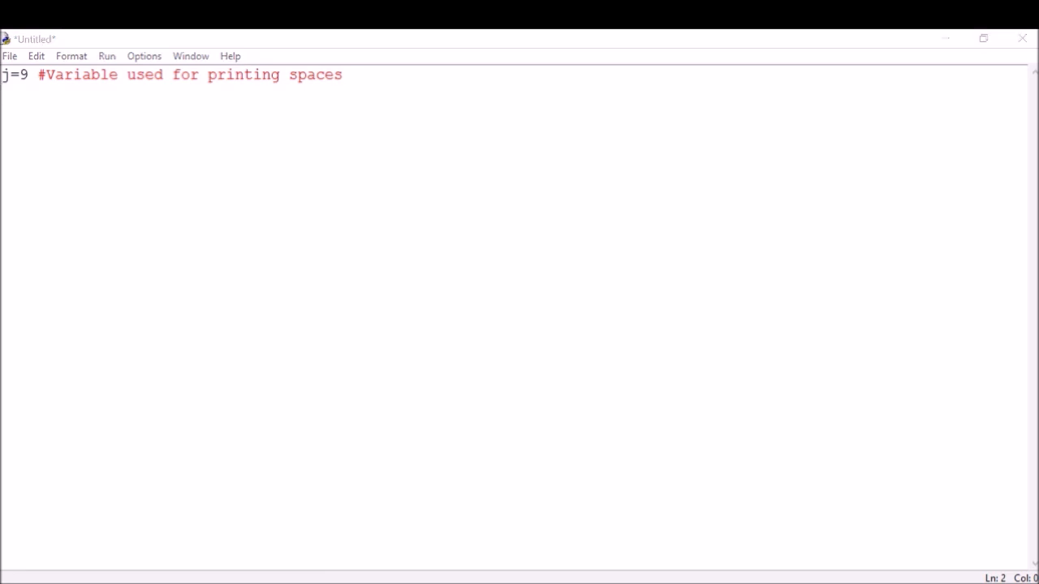
key("F5")
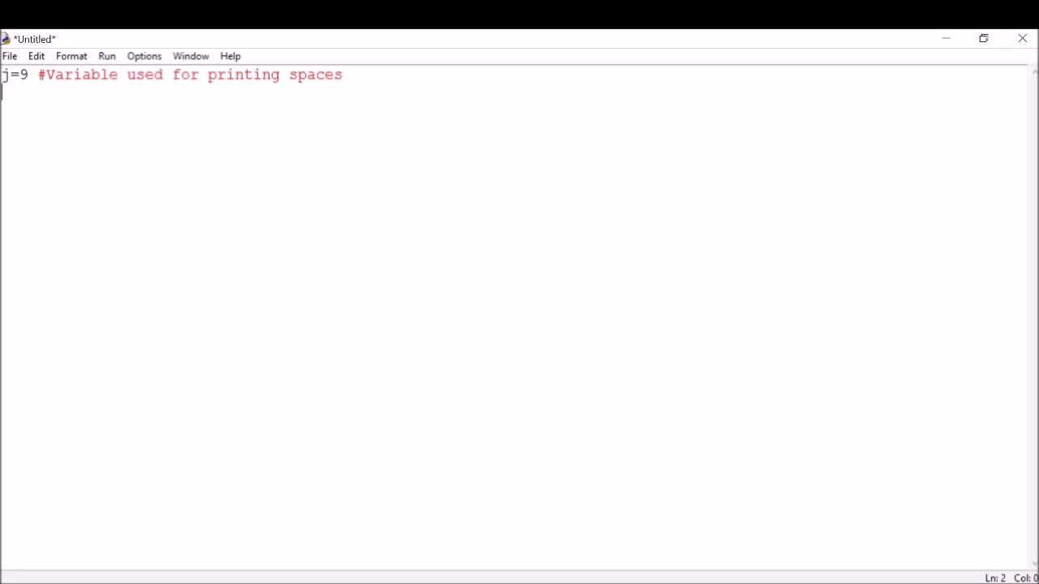
Write the loop header 'for i in range(1,10,2):' below the j=9 line
type("for")
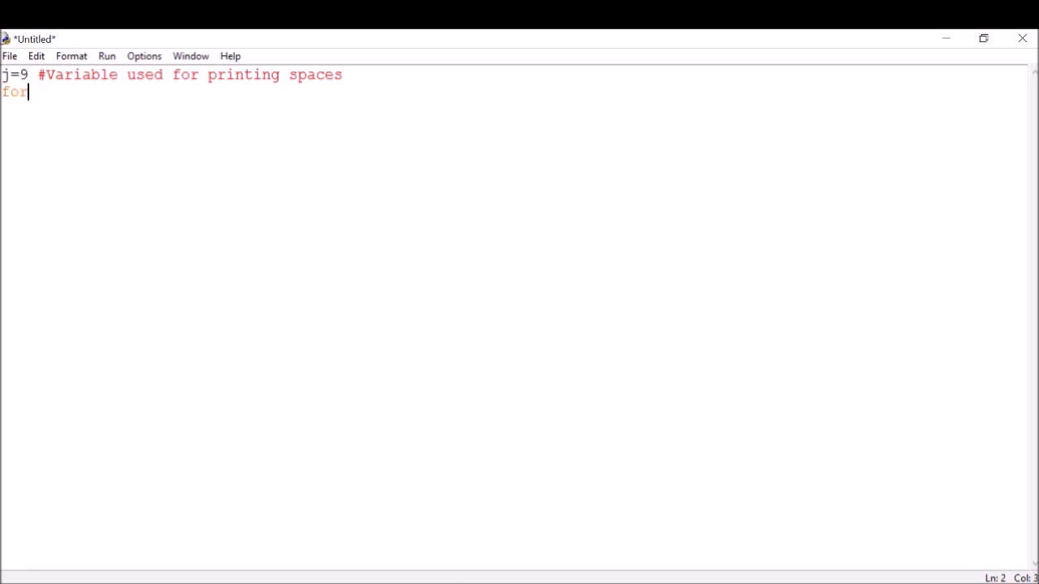
type("i in")
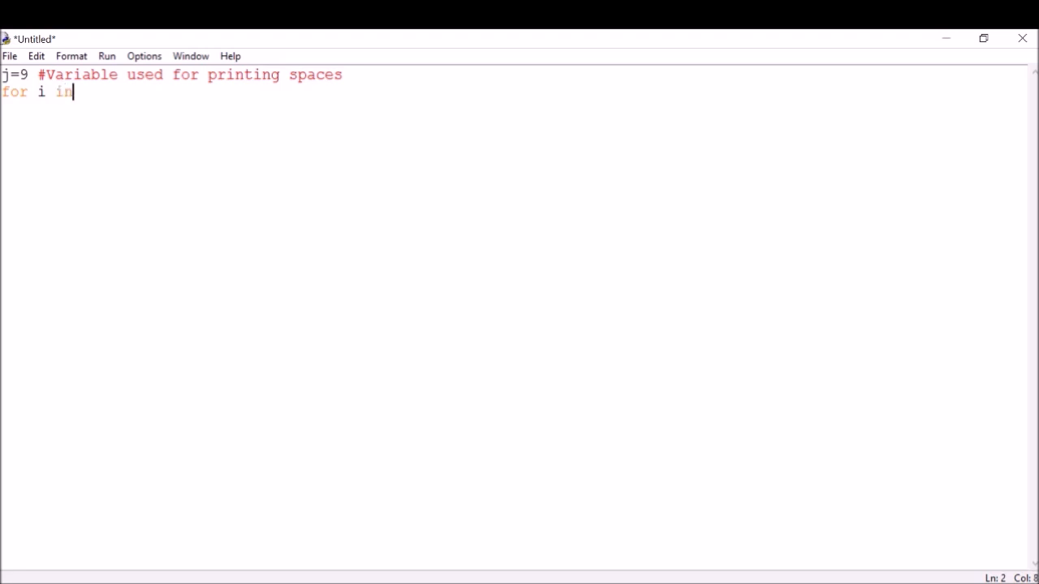
type("range")
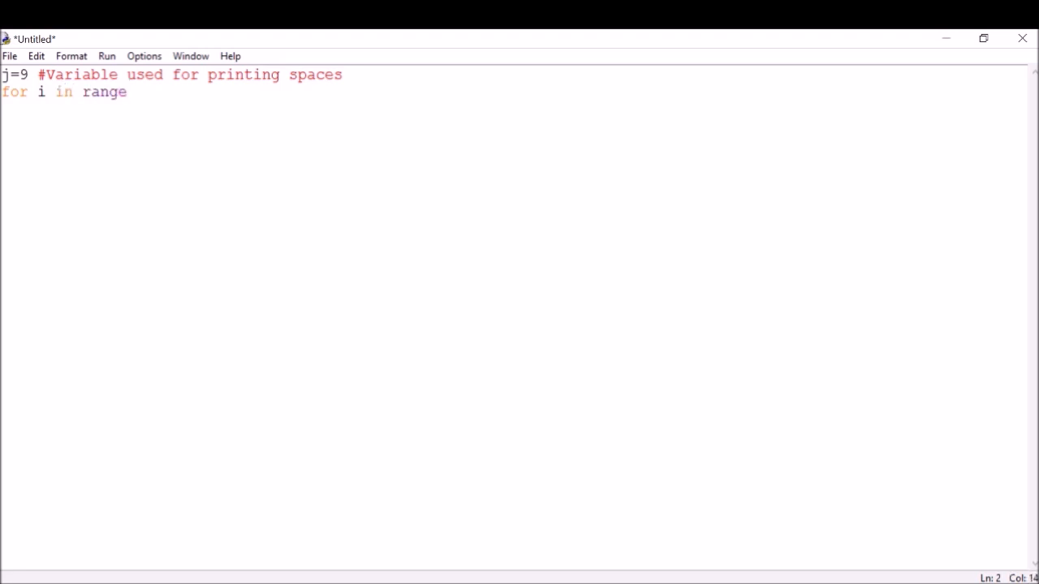
type("(1")
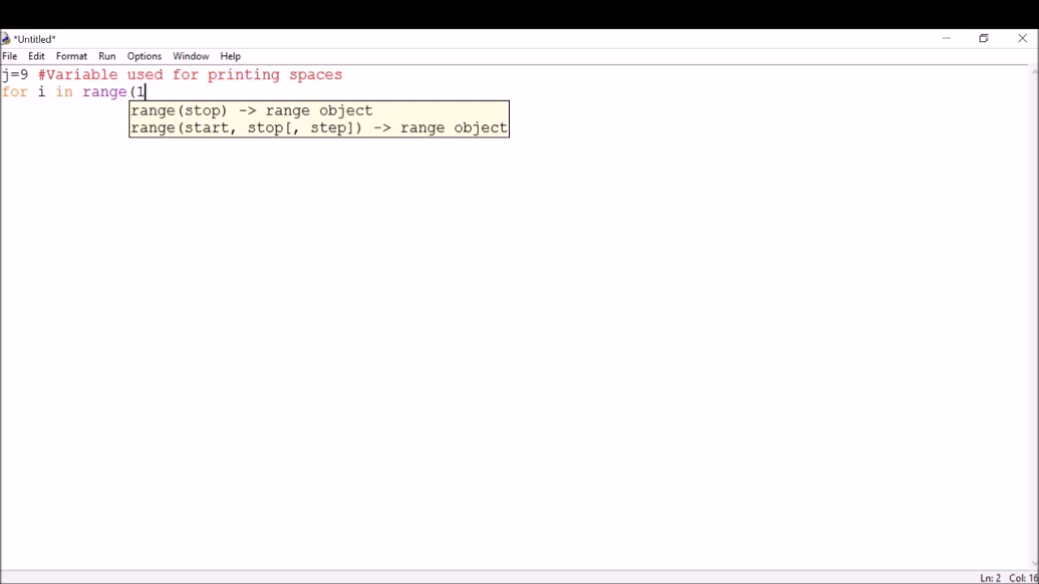
type(",")
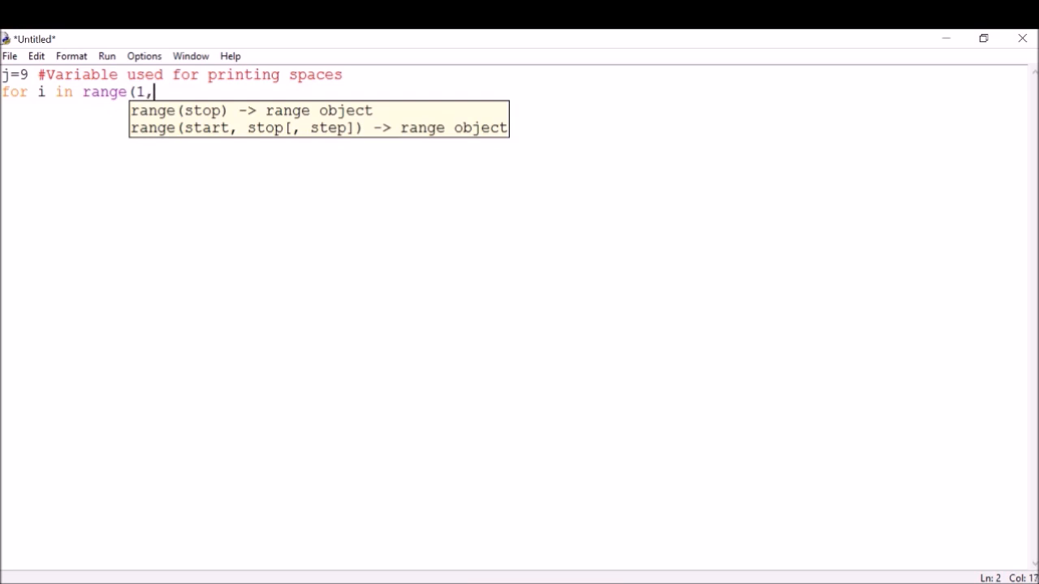
type("10")
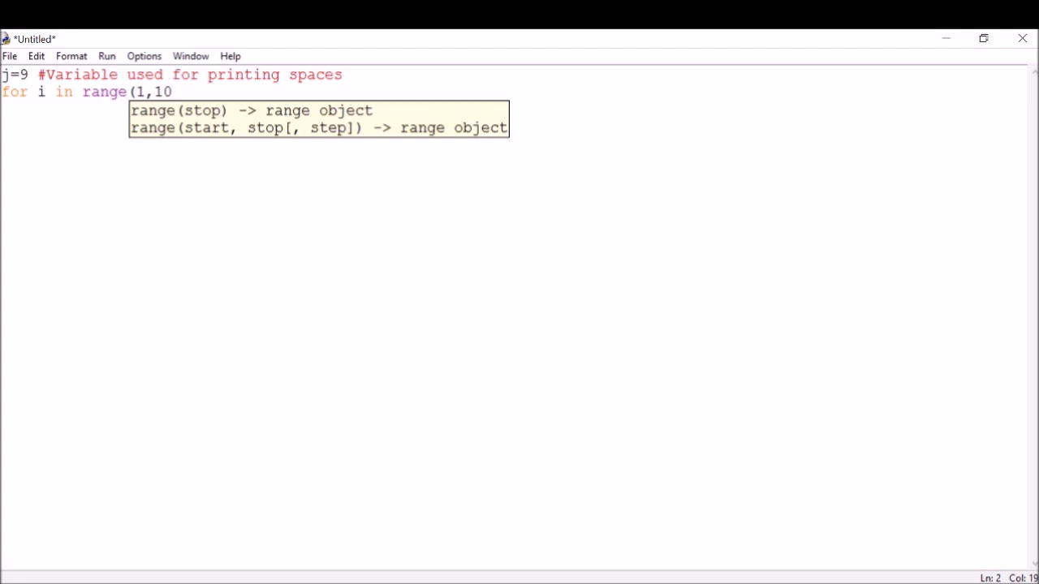
type(",2")
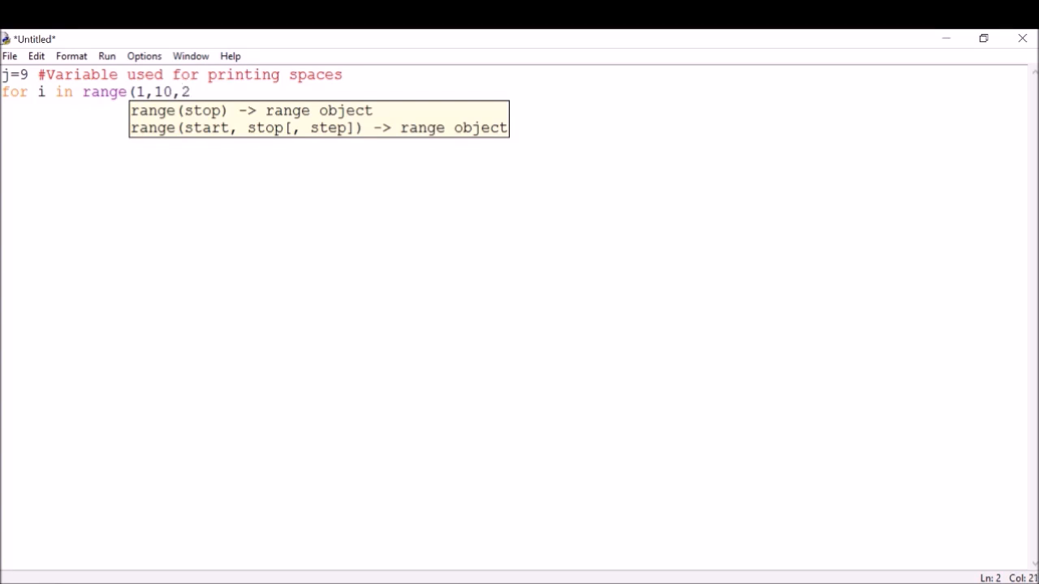
type("):")
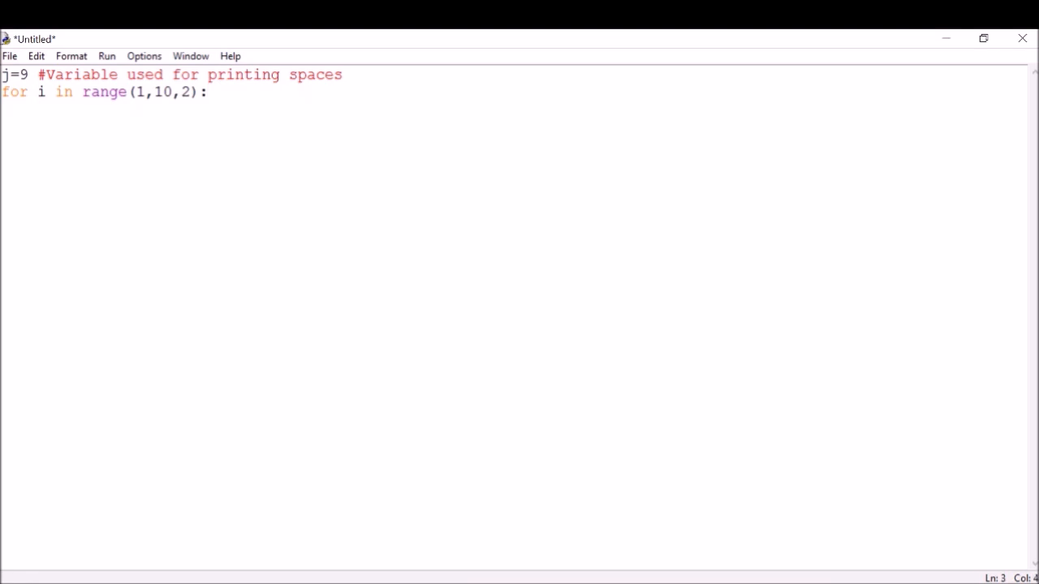
Write the loop body print(' '*j+i*'*') to print j spaces then i stars
type("prin")
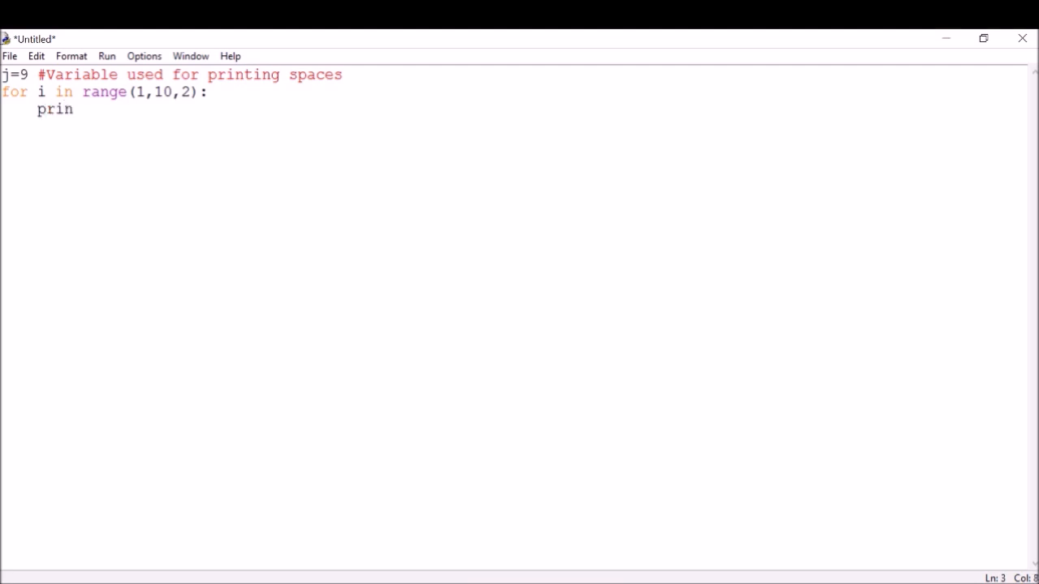
type("t(")
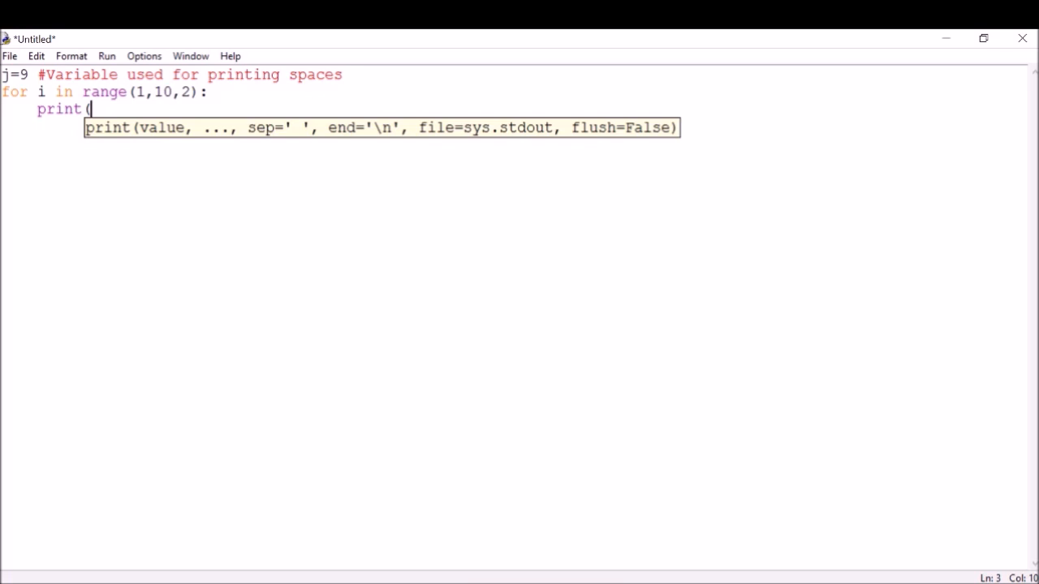
type("'")
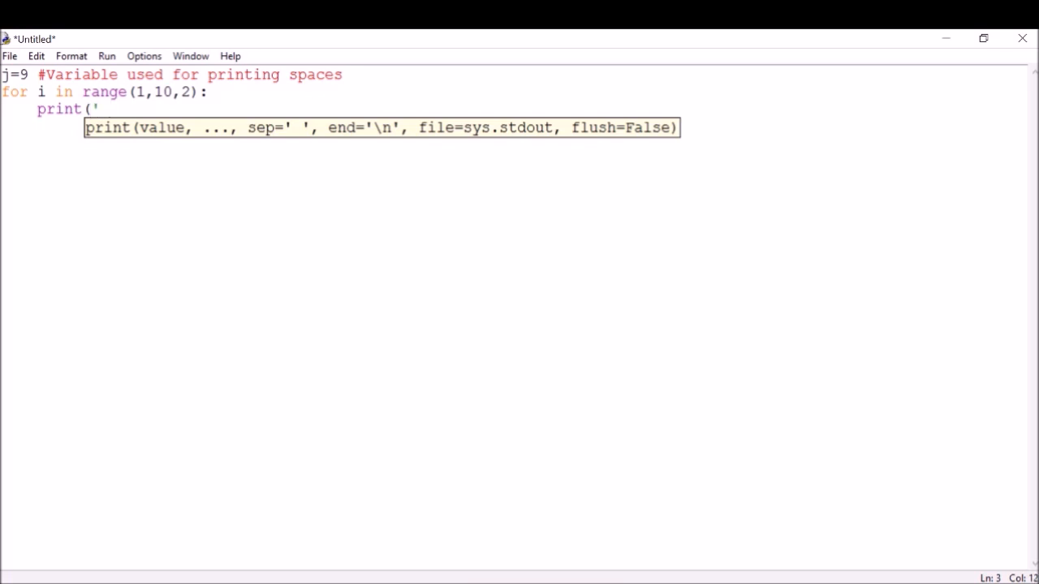
type("'")
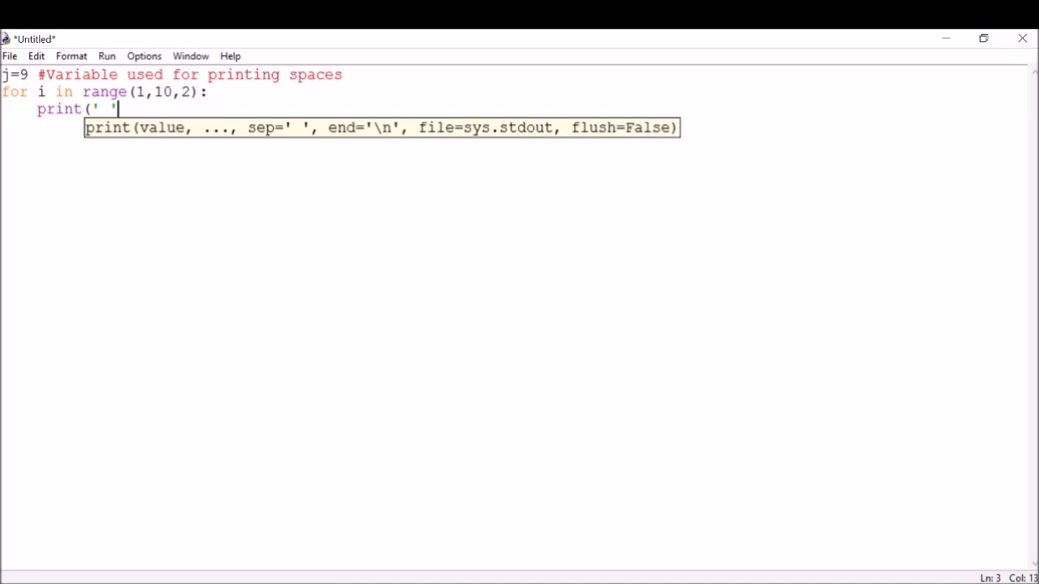
type("*")
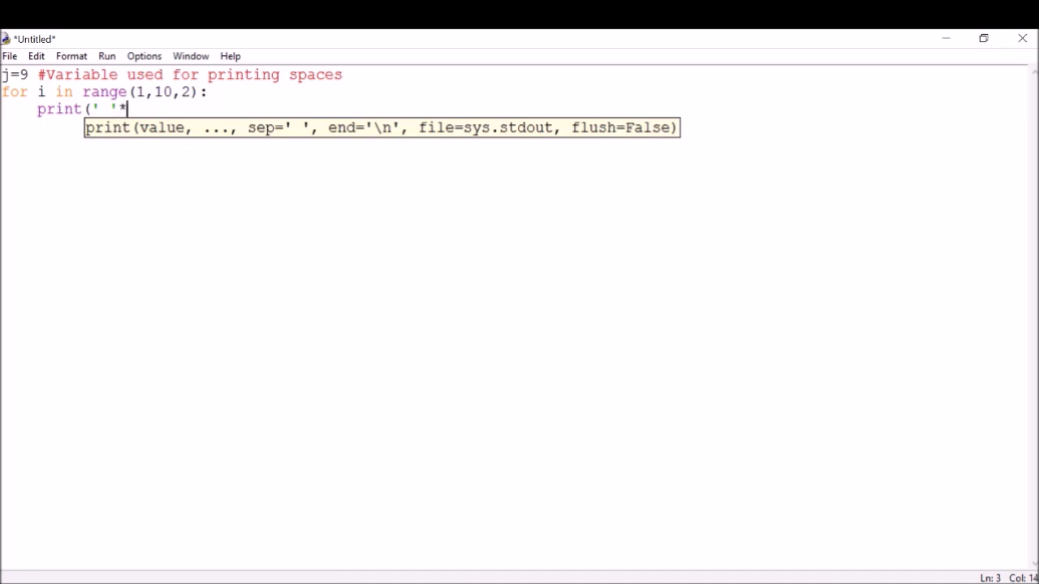
type("j")
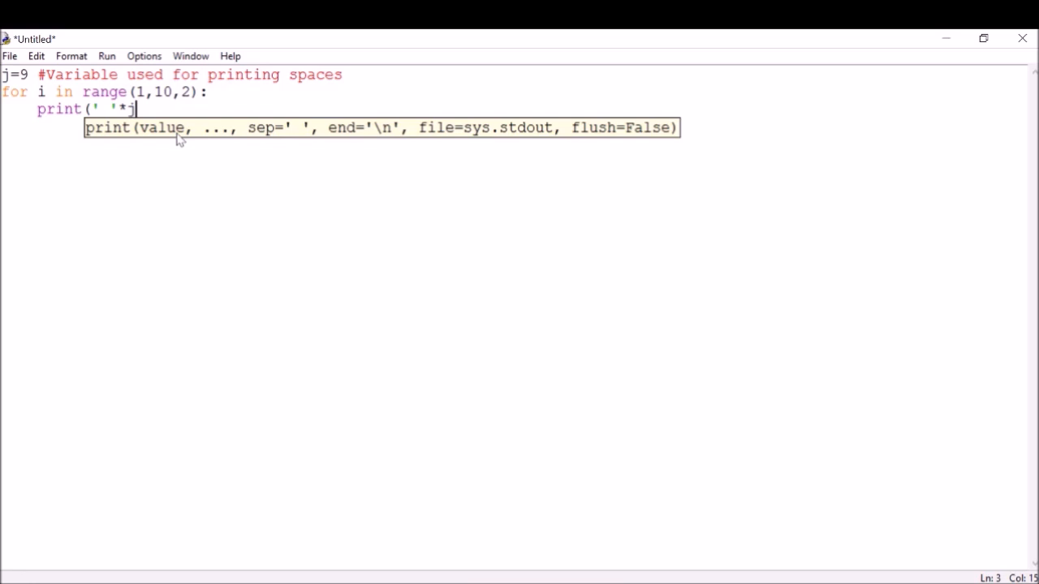
type("+")
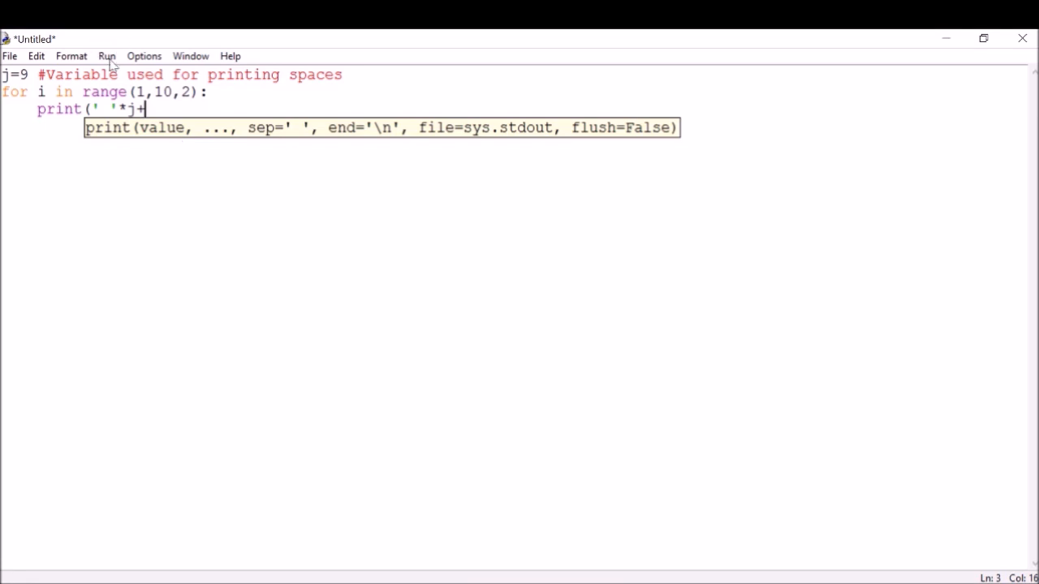
type("i")
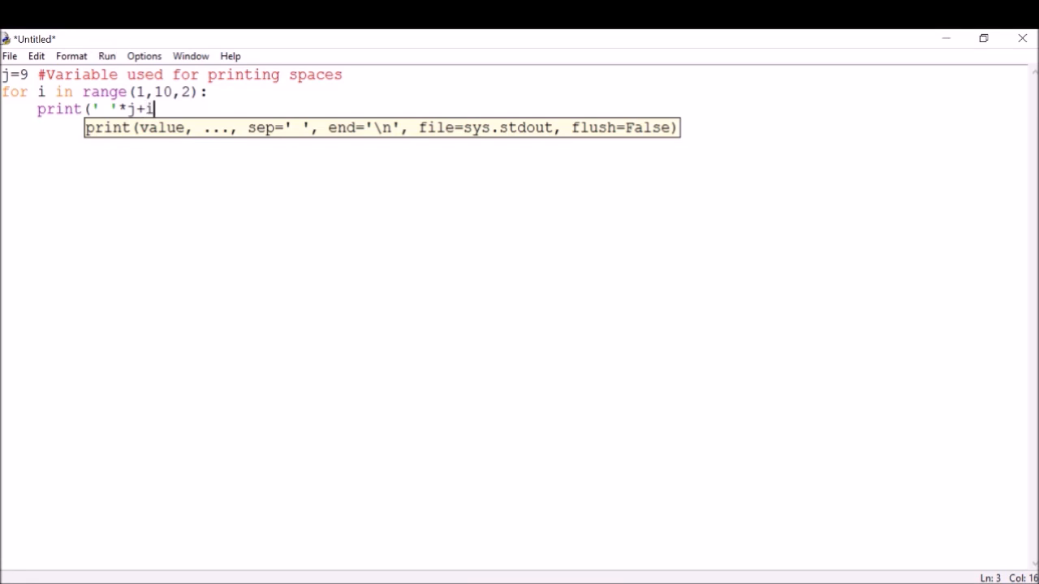
type("*")
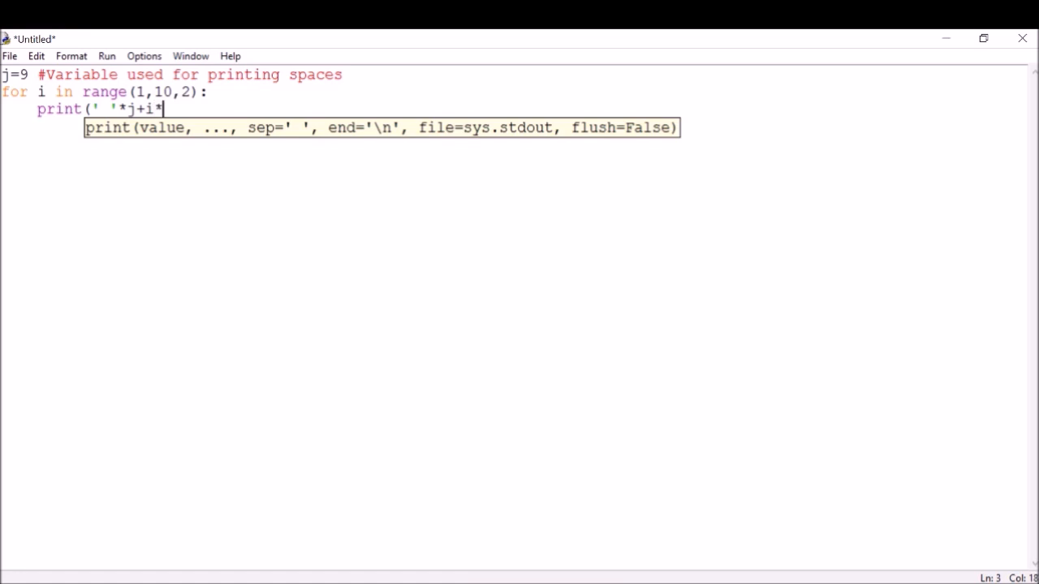
type("'*")
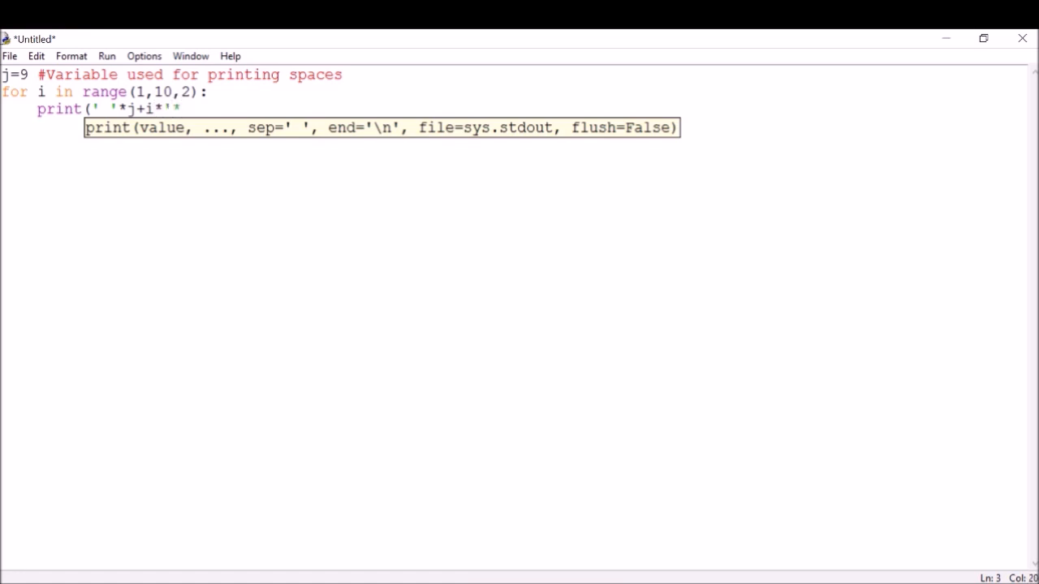
type("'")
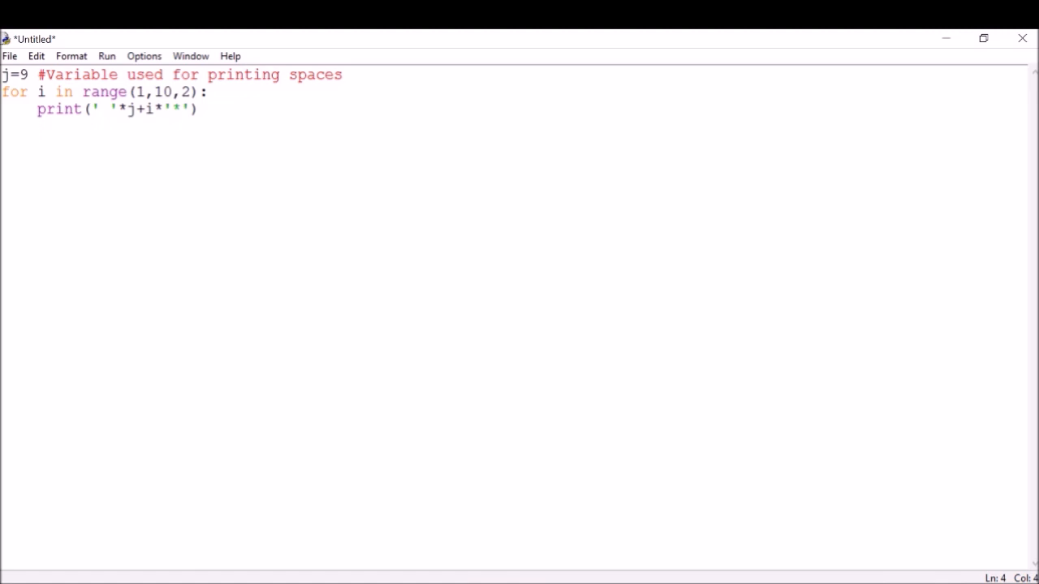
Add j=j-1 inside the loop to shrink the spacing each row
type("j")
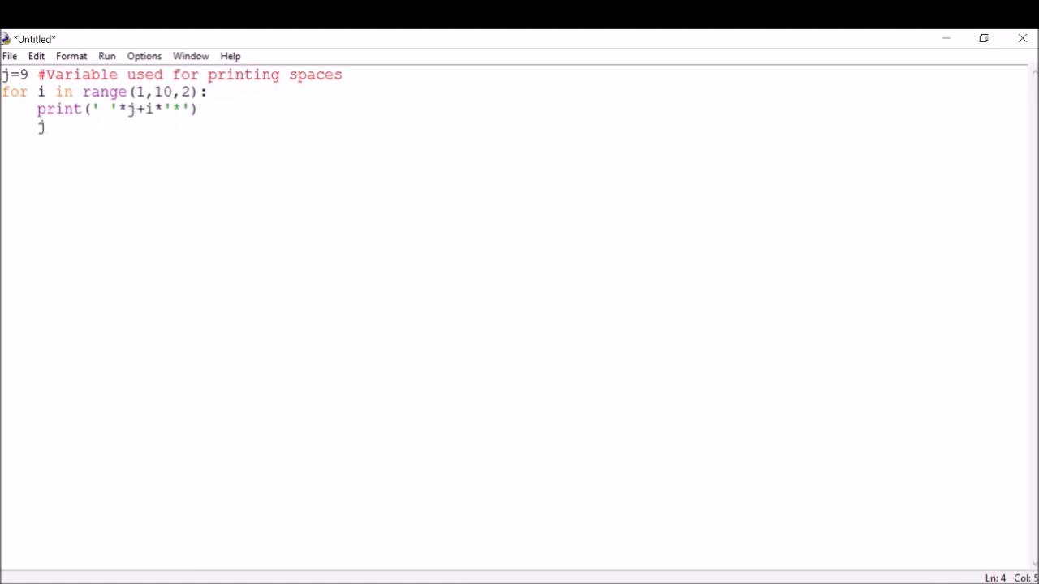
type("=j-1")
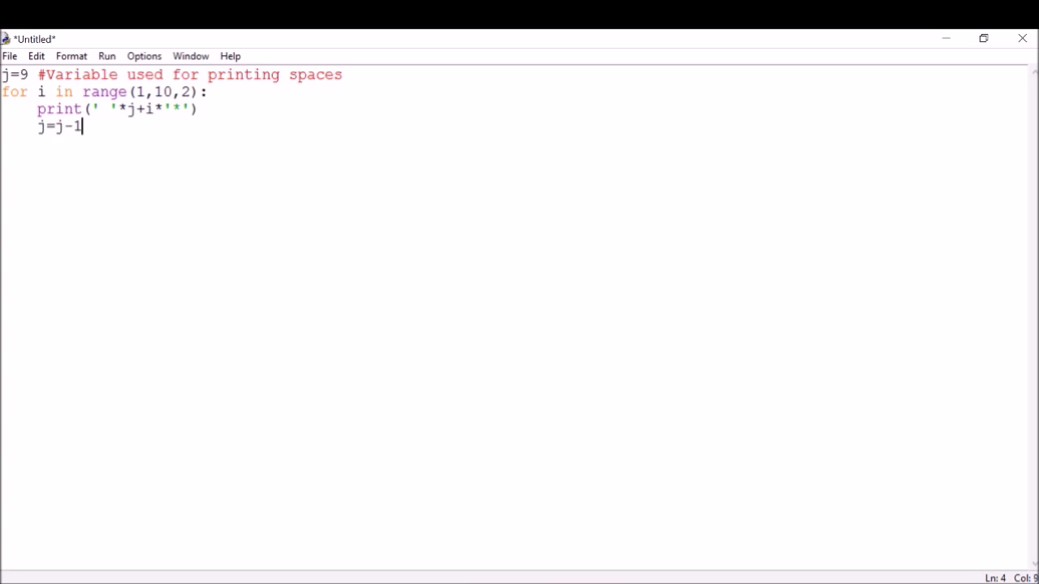
mouse_move(70, 39)
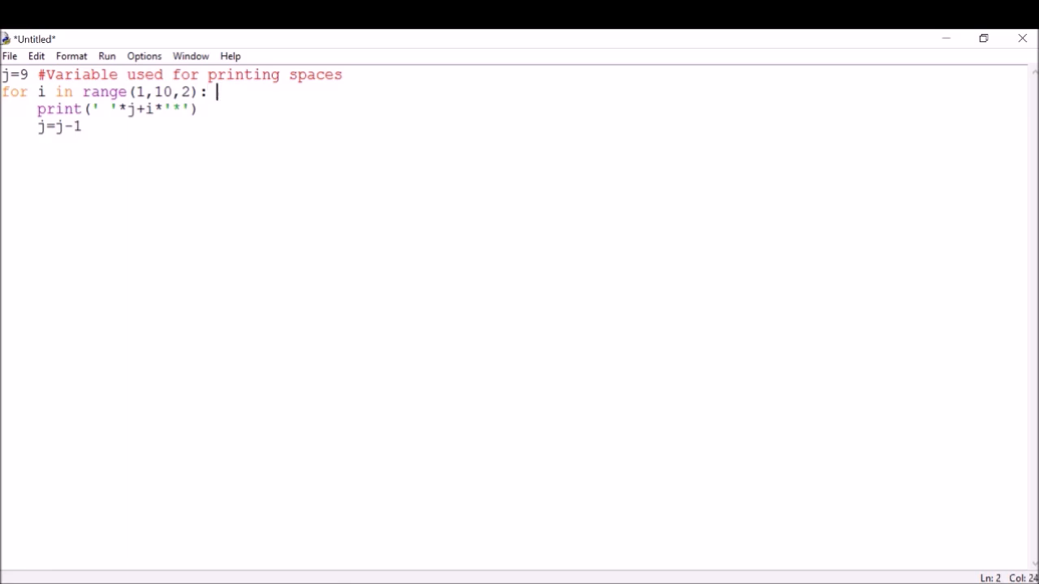
Append the comment '# for loop used for printing stars' to the for line
type("#")
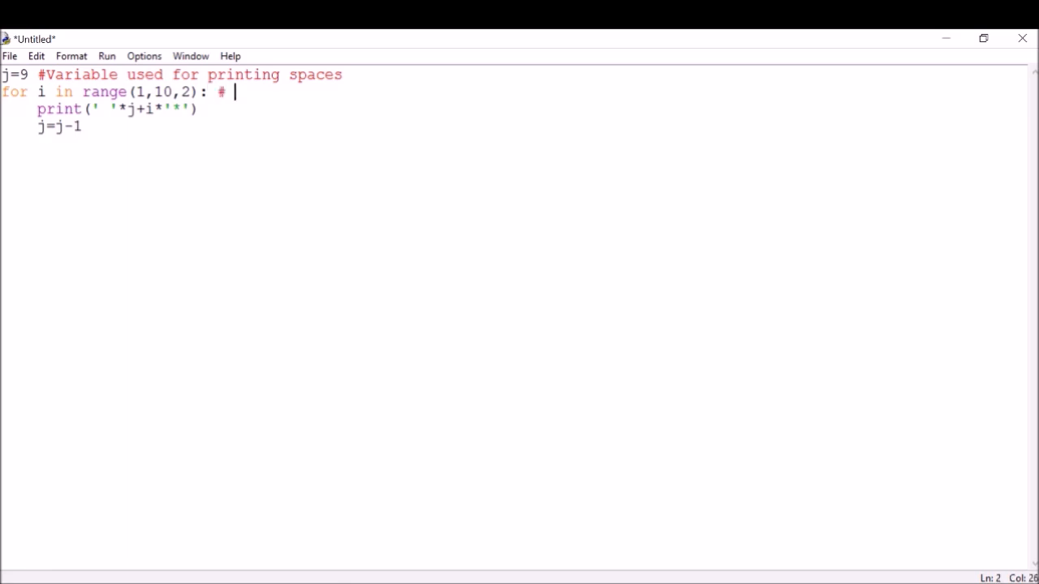
type("for loop used for pr")
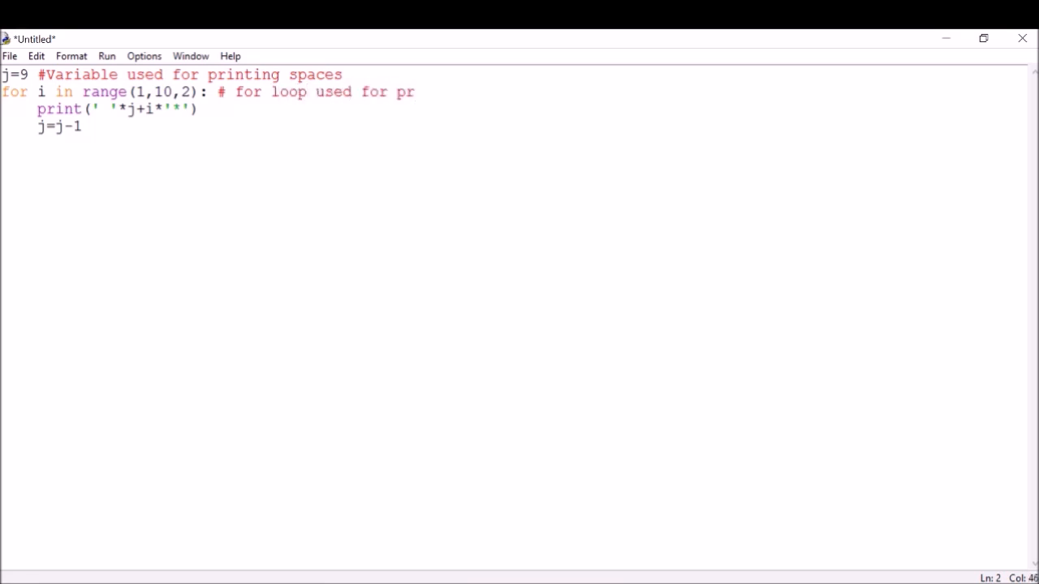
type("inting sta")
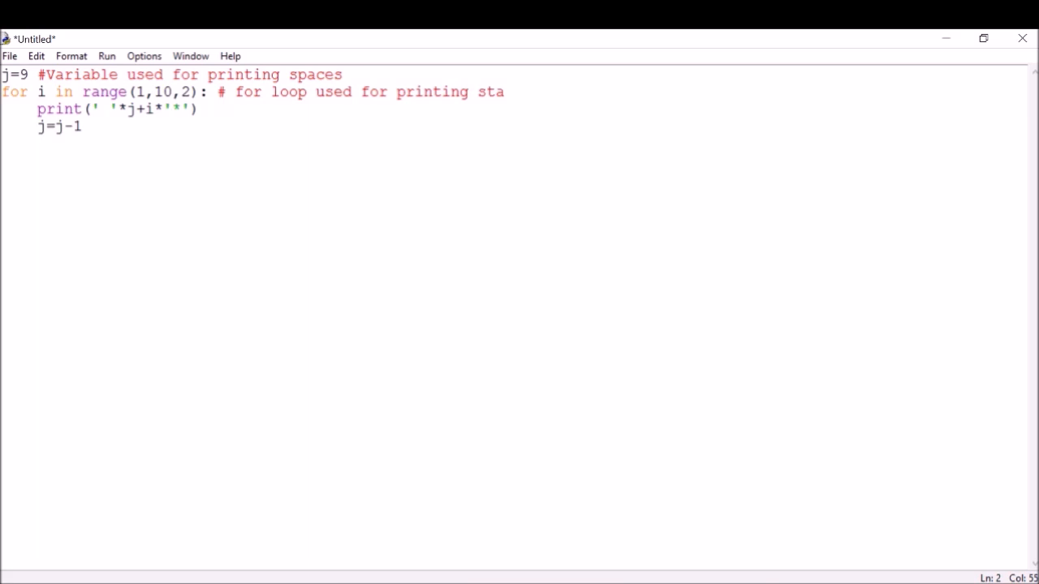
type("rs")
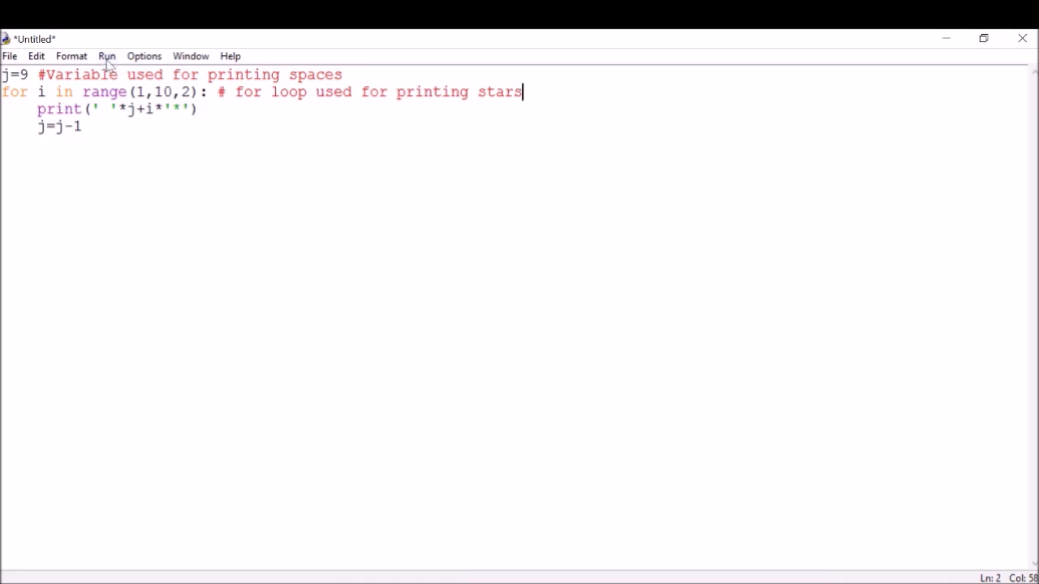
Run the module so the five-row star pyramid prints in the shell
left_click(107, 55)
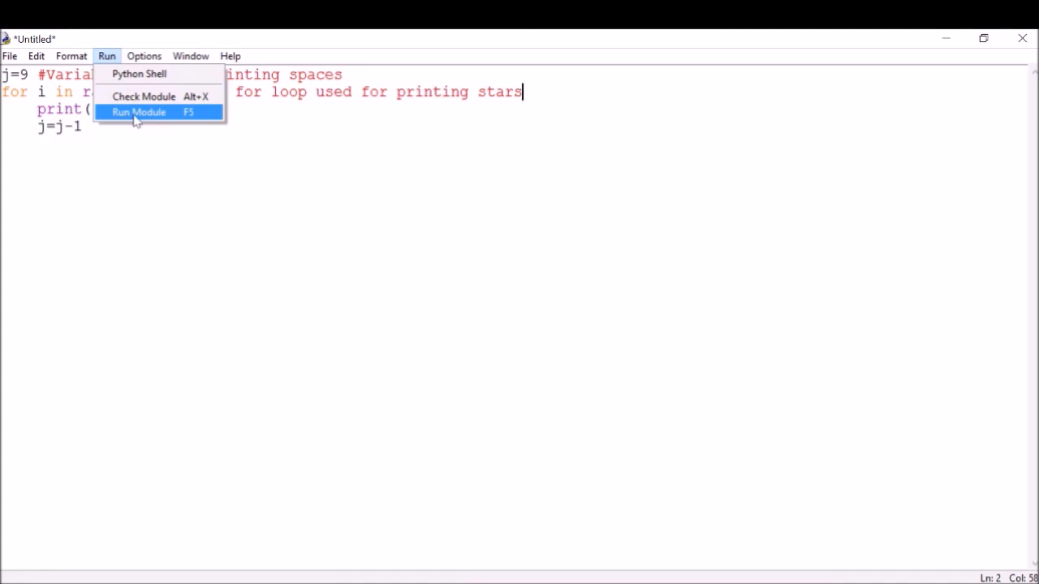
left_click(138, 110)
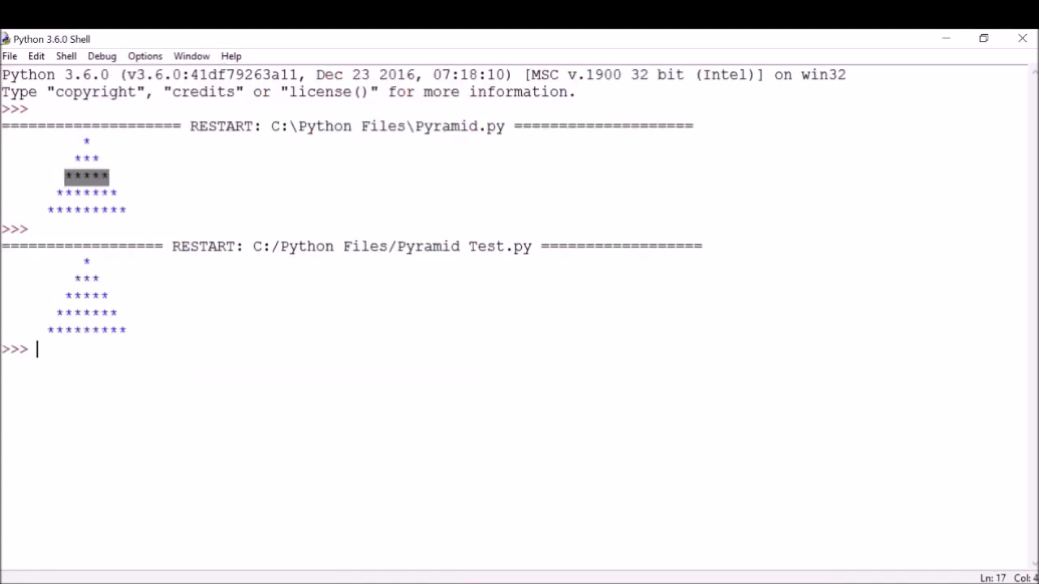